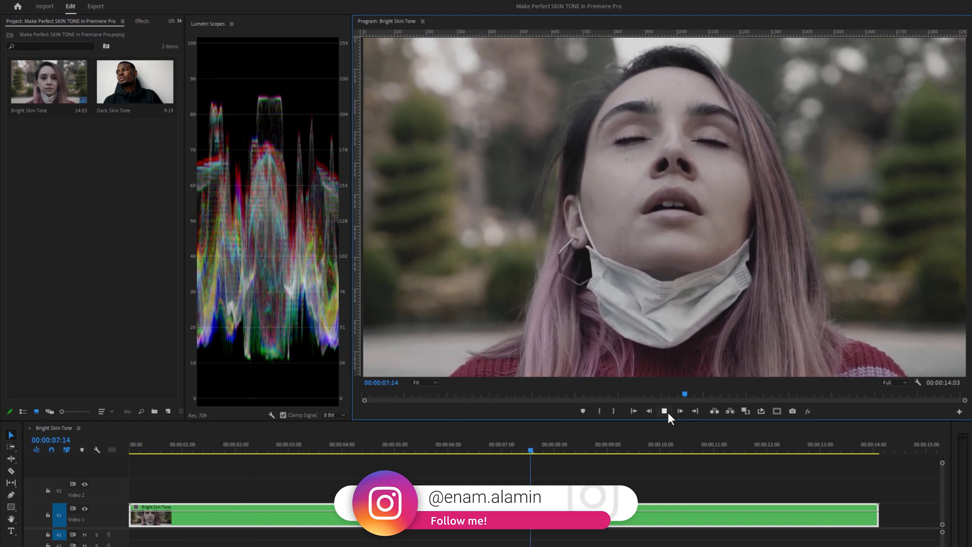
Pause on a face frame and set the Lumetri Scopes waveform type to Luma
click(664, 411)
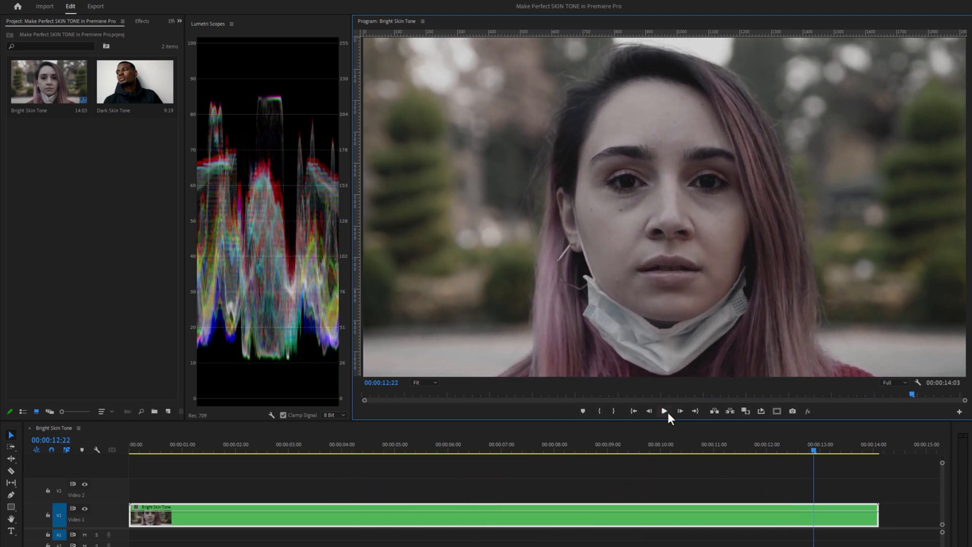
click(242, 8)
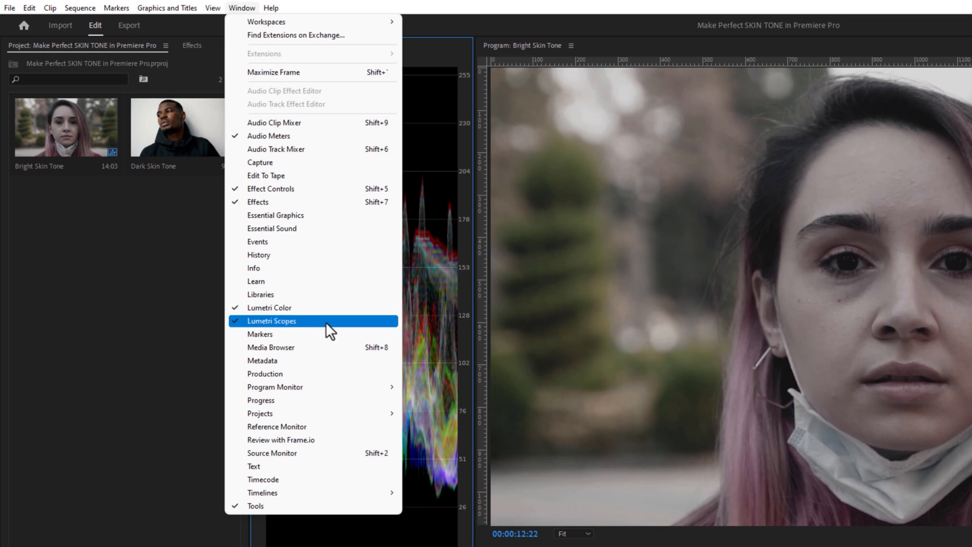
click(271, 321)
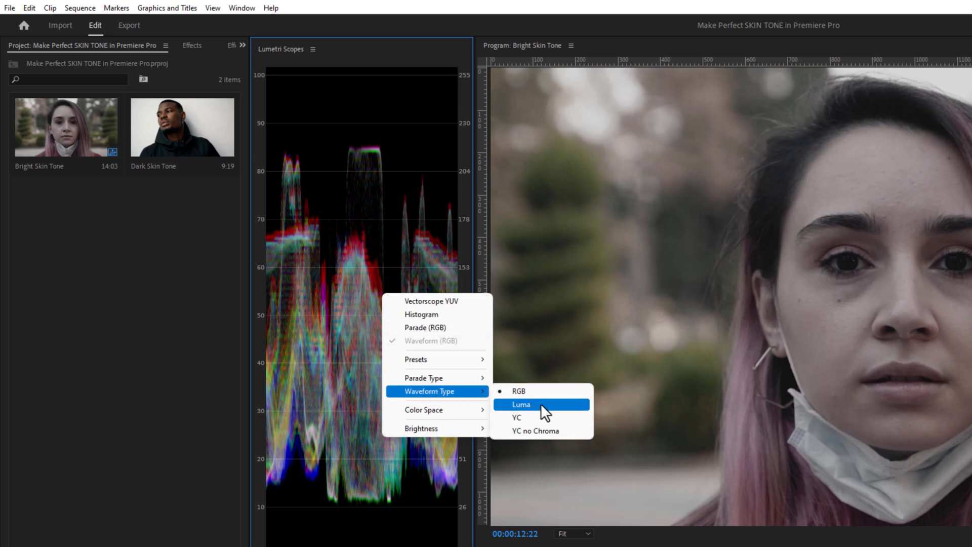
click(520, 404)
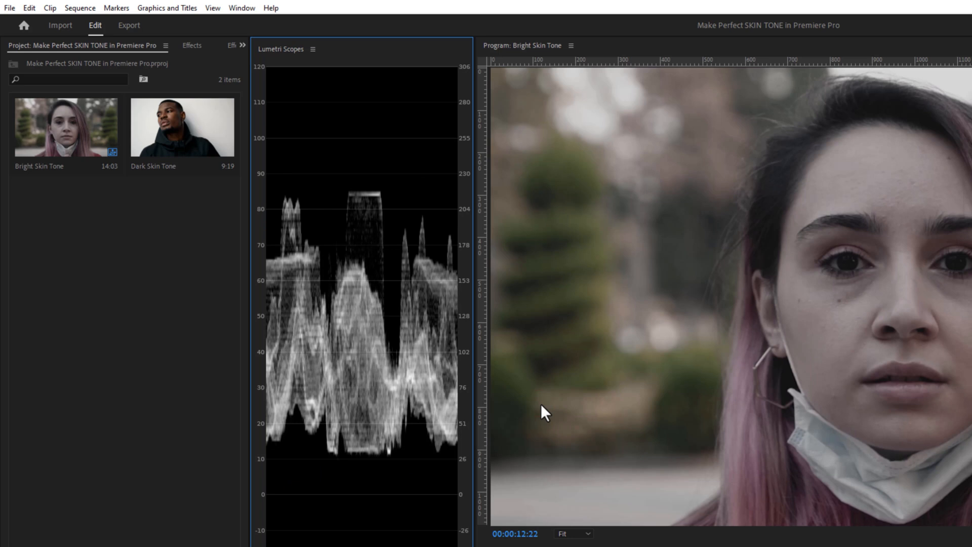
mouse_move(222, 105)
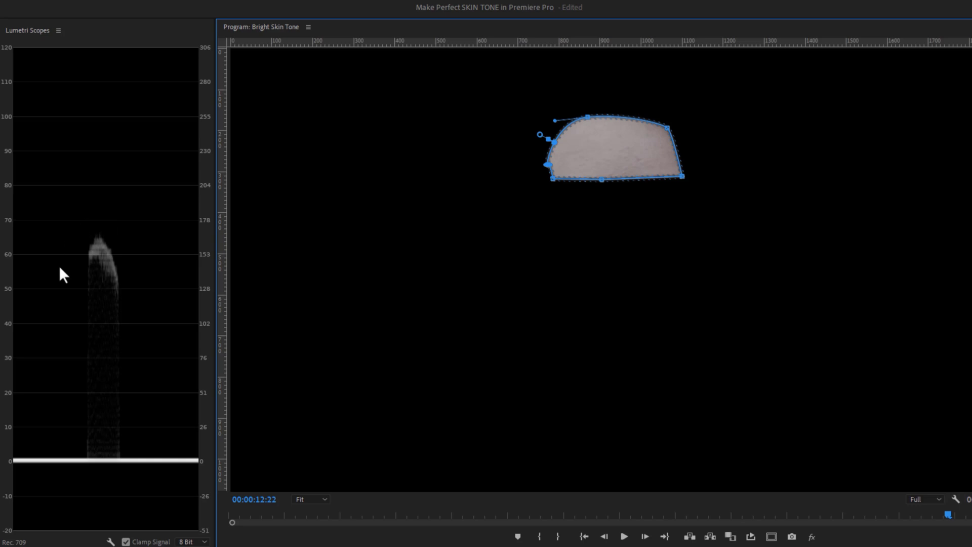
mouse_move(132, 341)
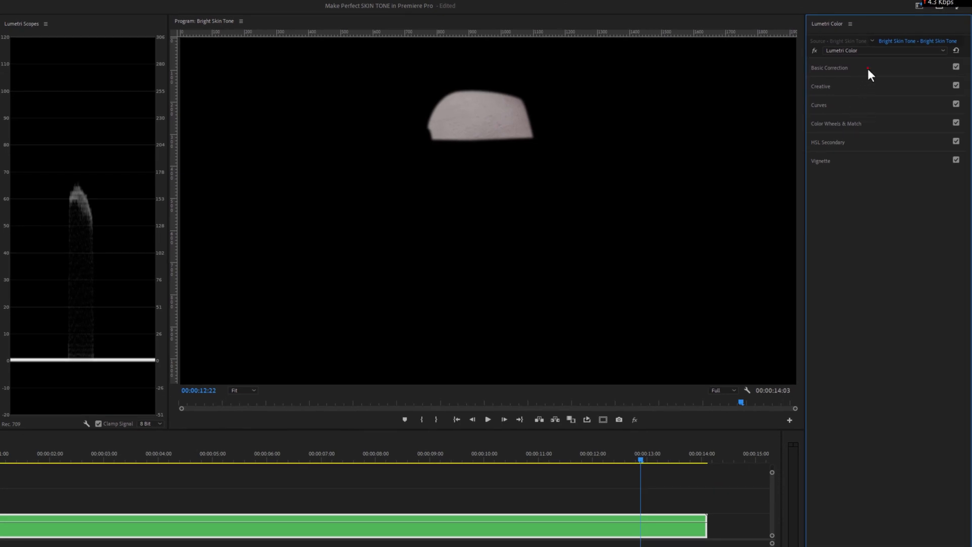
Expand Basic Correction and nudge the Bright Skin Tone exposure up to 0.2
click(830, 68)
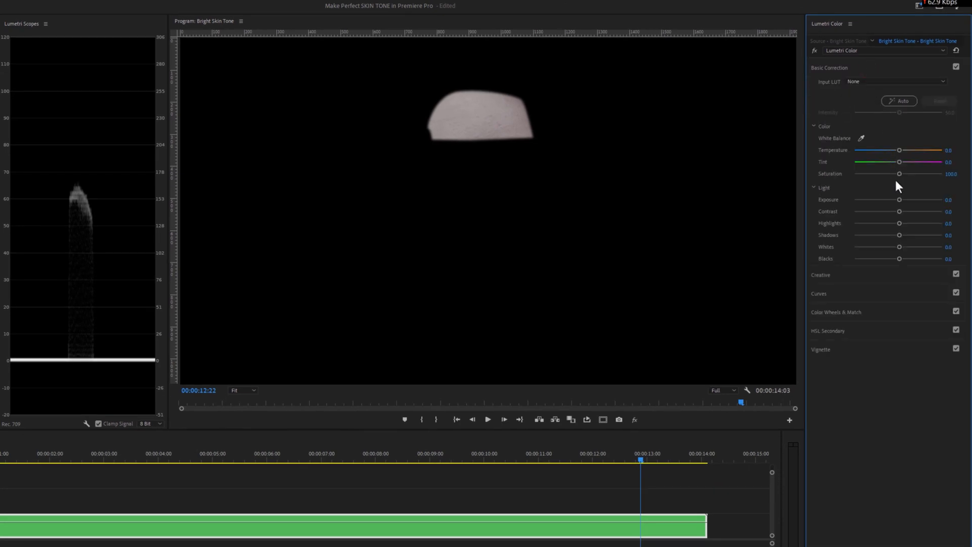
drag(900, 200, 901, 200)
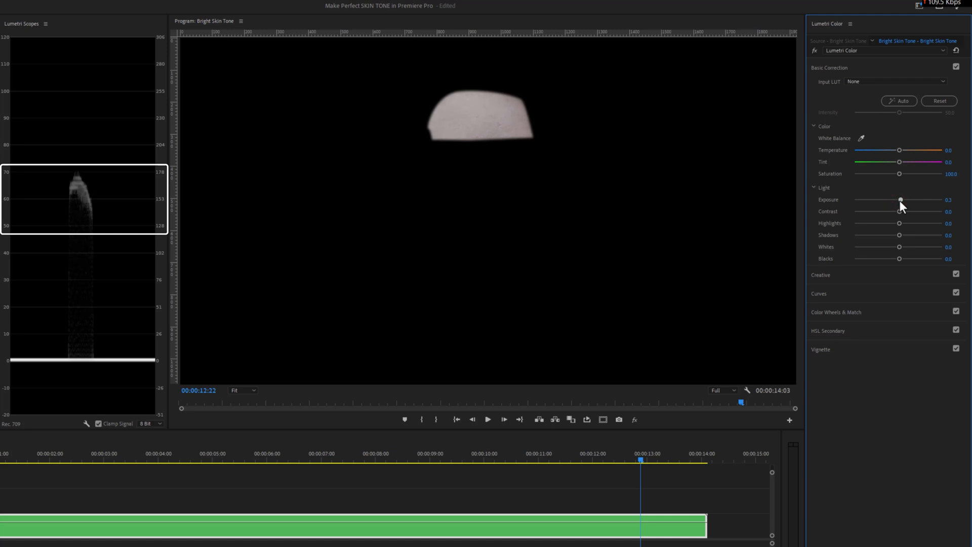
drag(900, 199, 903, 200)
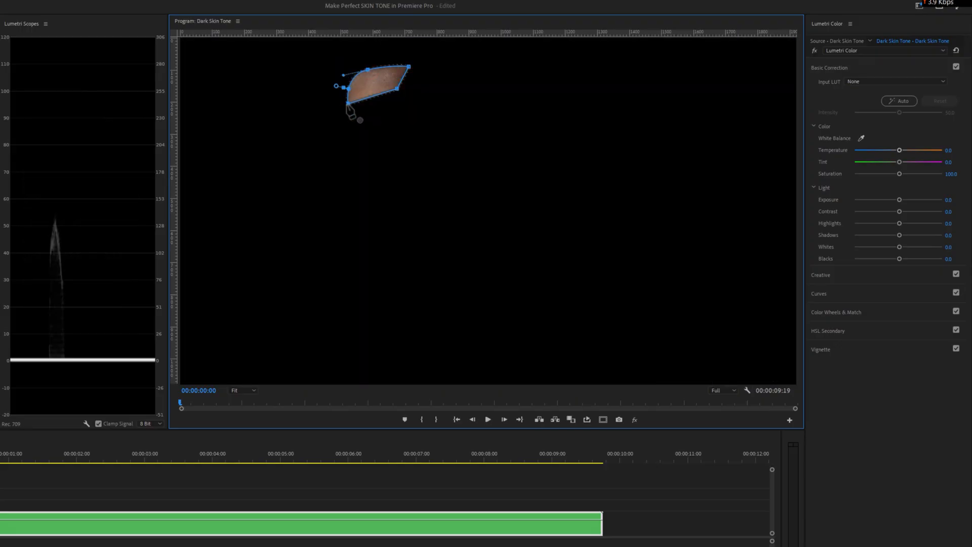
Nudge the Dark Skin Tone clip's exposure up to 0.4 against the waveform
drag(900, 199, 903, 200)
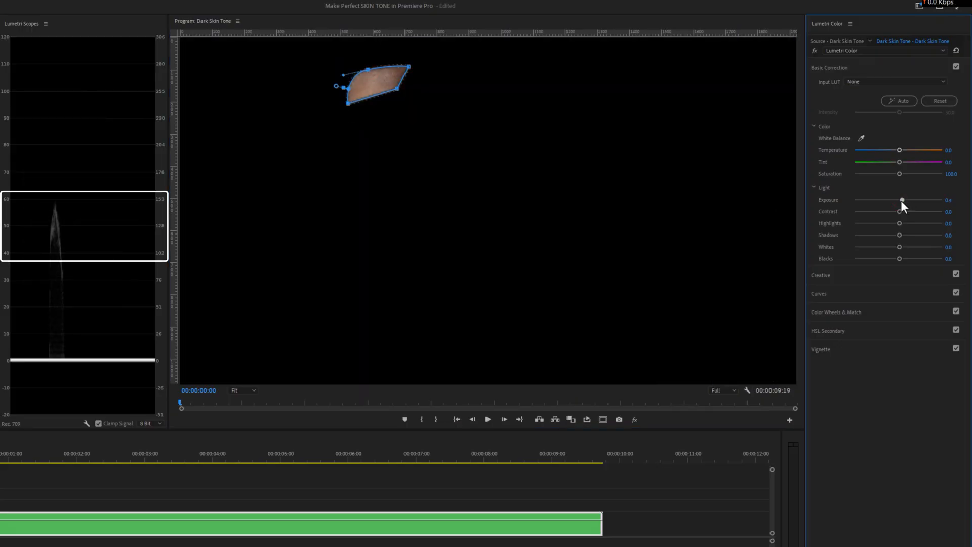
drag(902, 199, 904, 199)
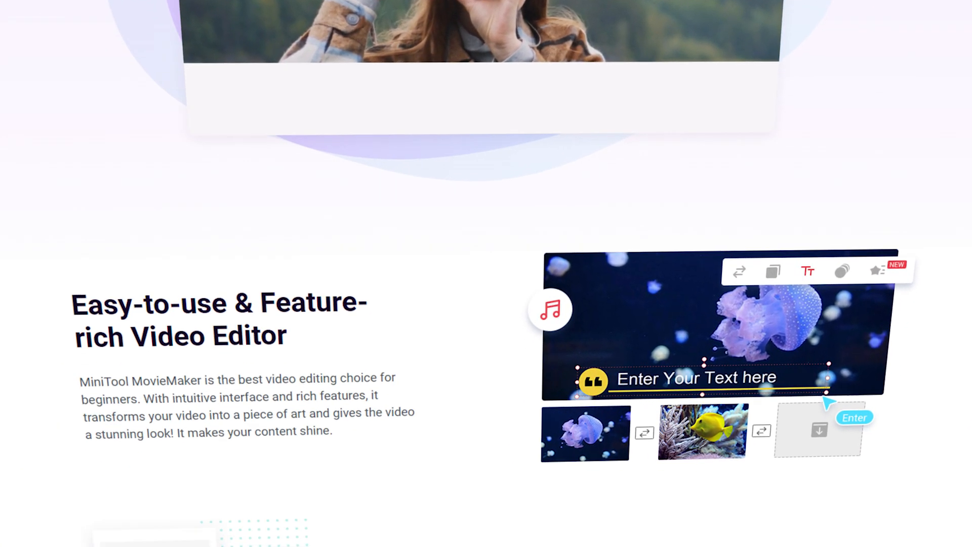
Scroll down through the MiniTool MovieMaker product page's feature sections
scroll(down, 3)
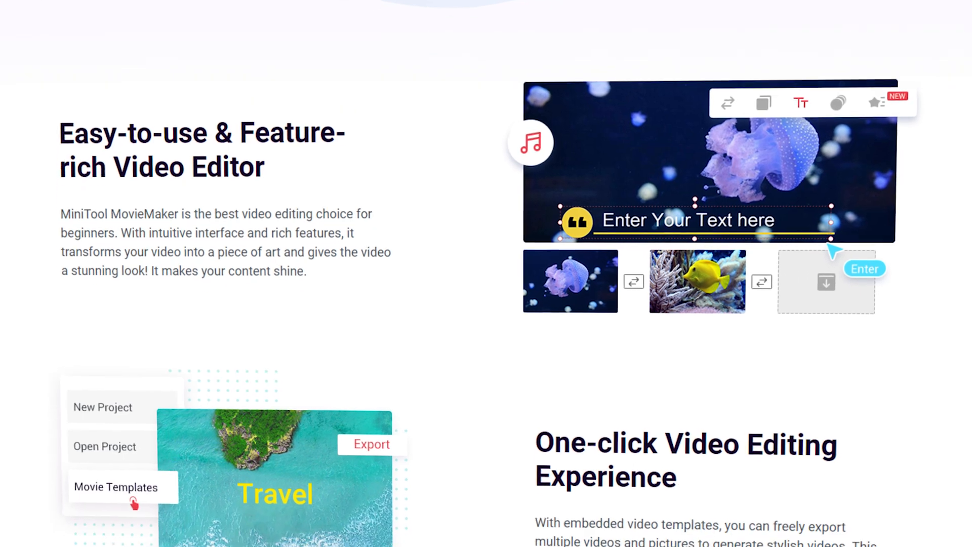
scroll(down, 3)
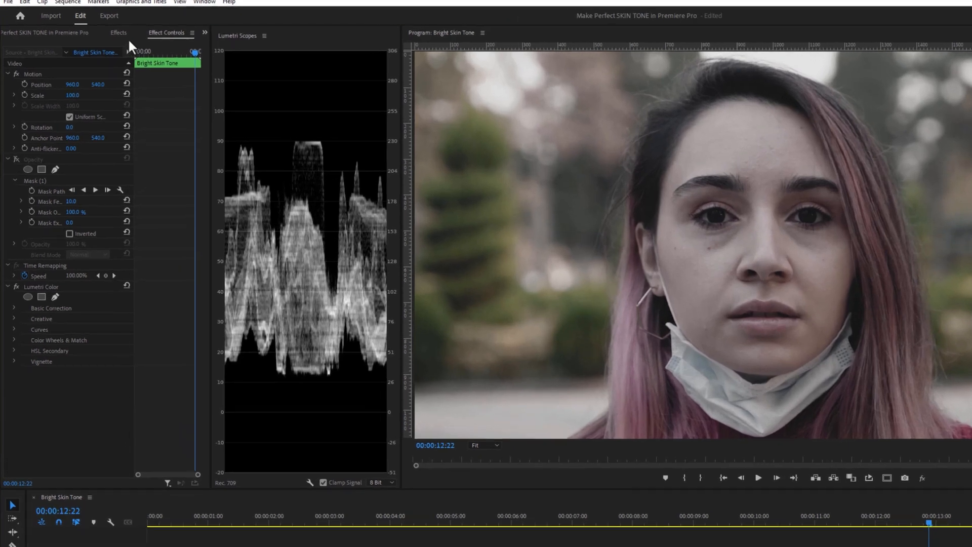
Search the Effects panel for 'lumet' to find Lumetri Color
text(lumet)
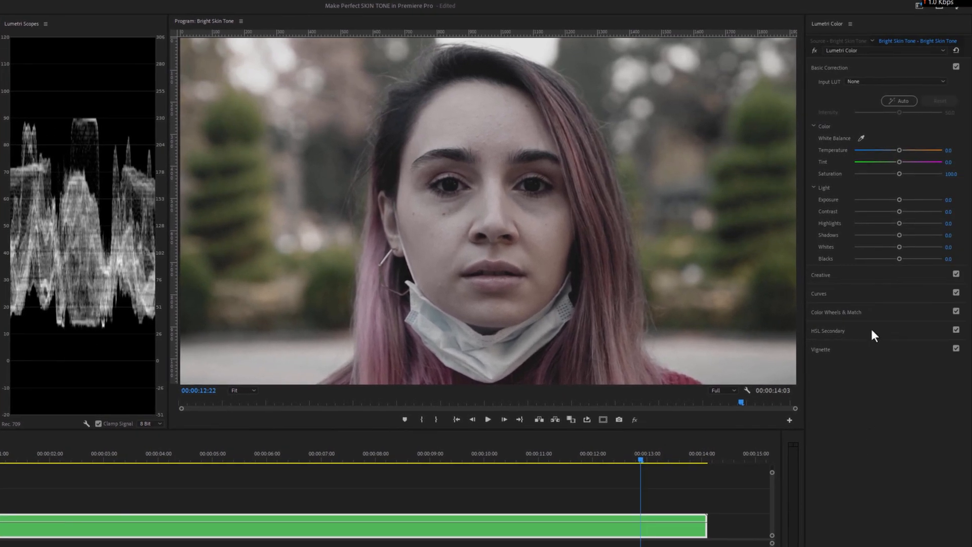
In HSL Secondary, key the forehead and cheek skin tones, previewing against gray
click(828, 331)
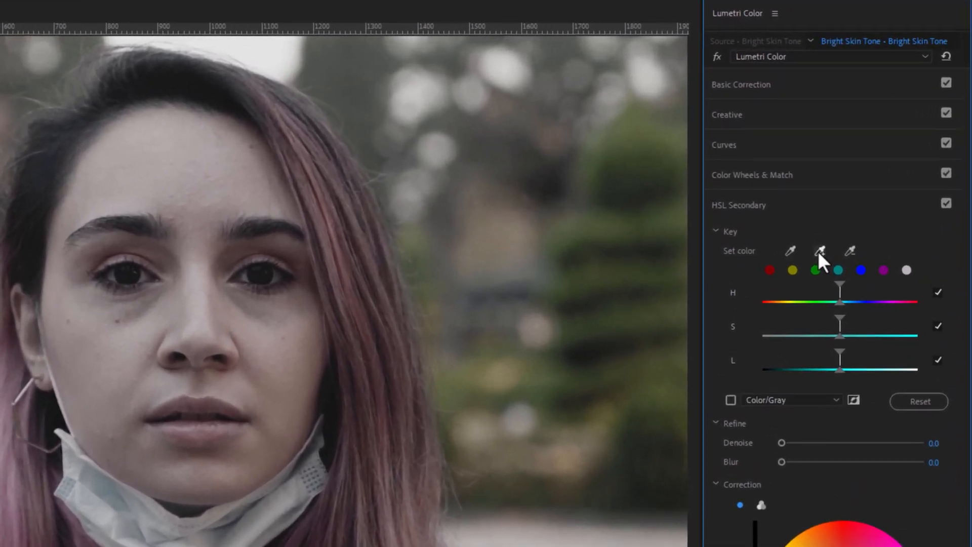
click(819, 250)
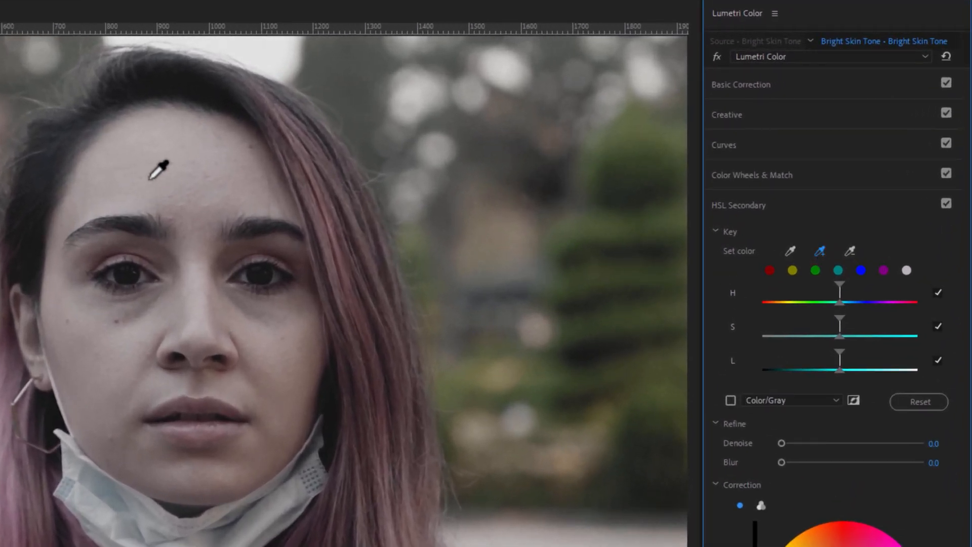
click(157, 168)
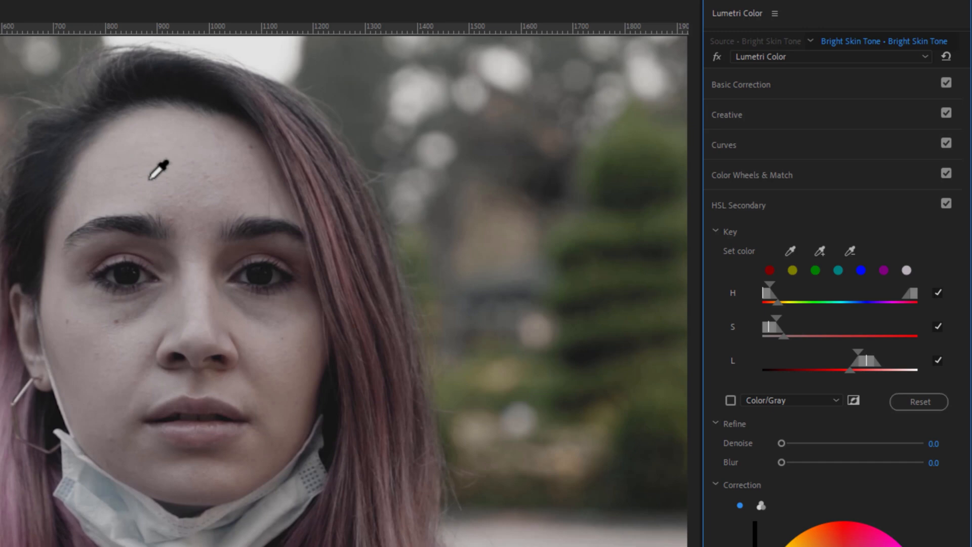
click(730, 400)
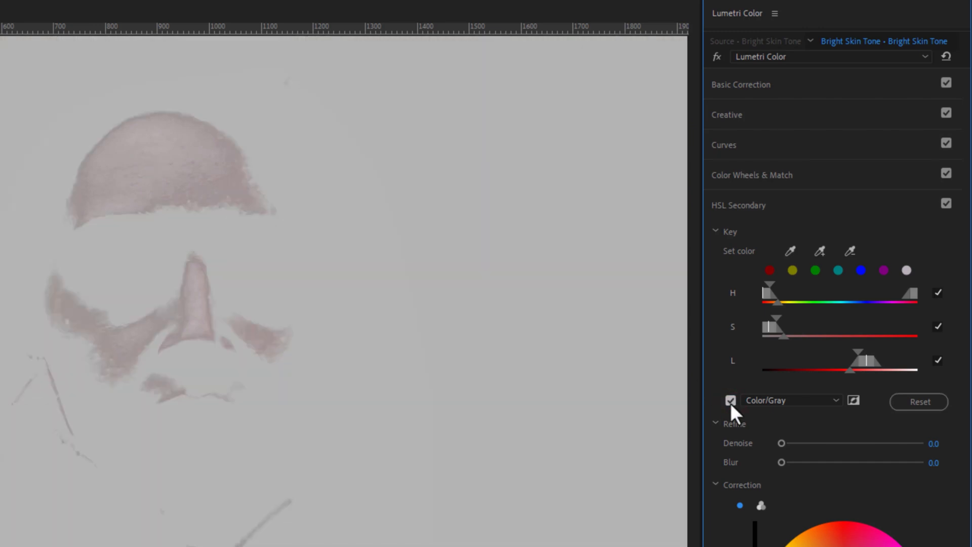
click(820, 251)
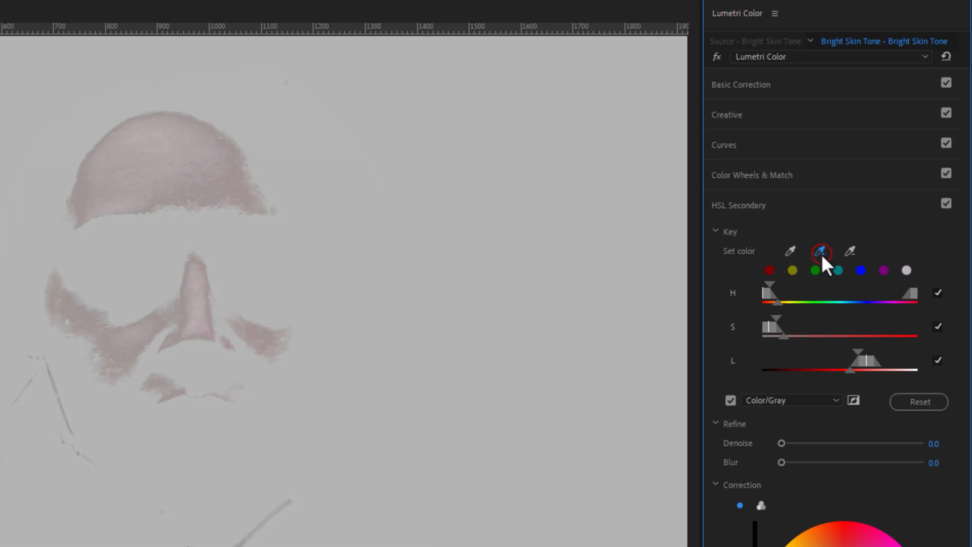
click(819, 252)
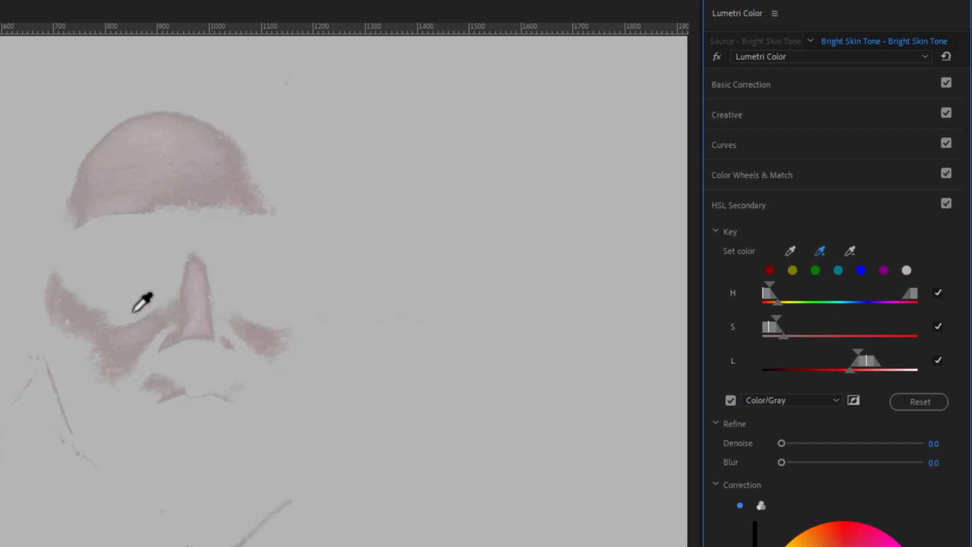
click(818, 251)
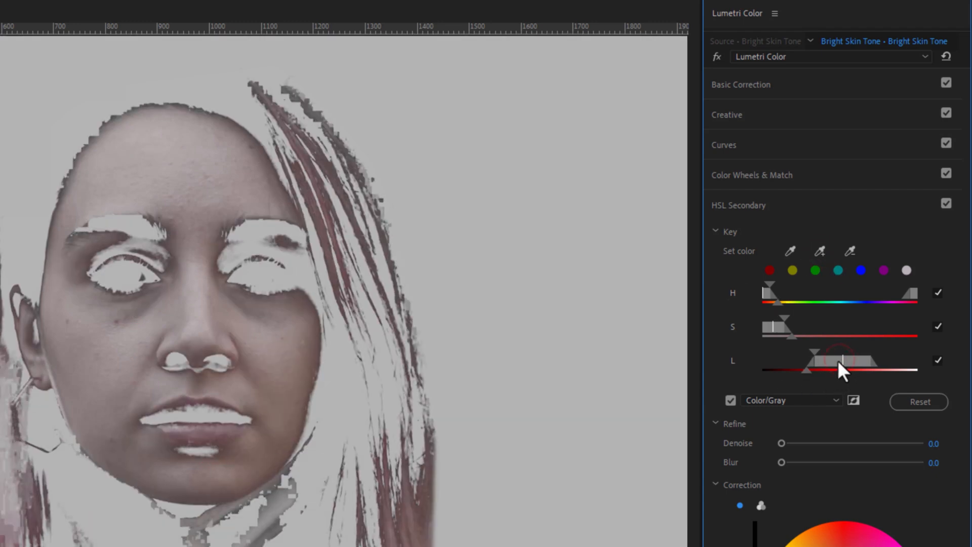
Widen the key's lightness range, raise Blur to 6.6, and turn off gray preview
drag(840, 369, 818, 369)
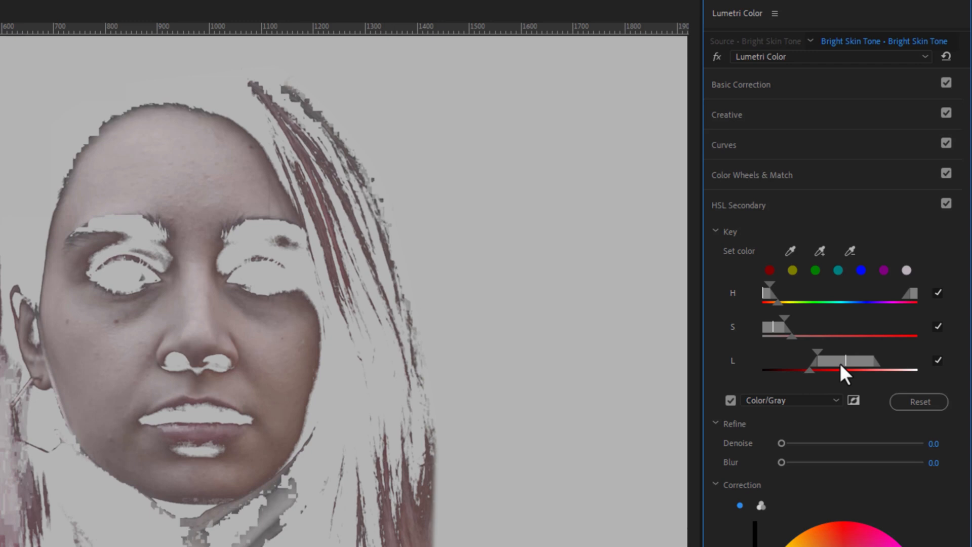
drag(782, 444, 783, 444)
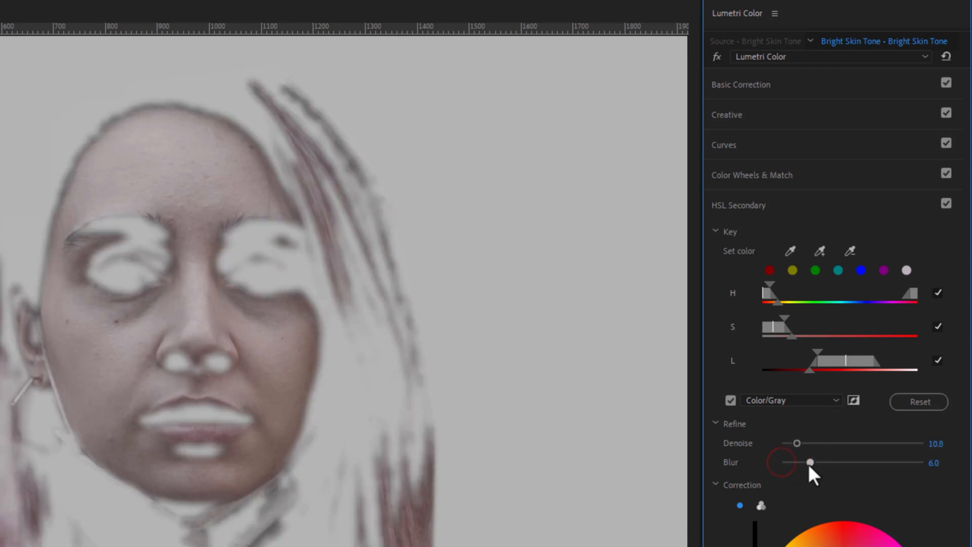
drag(810, 462, 814, 462)
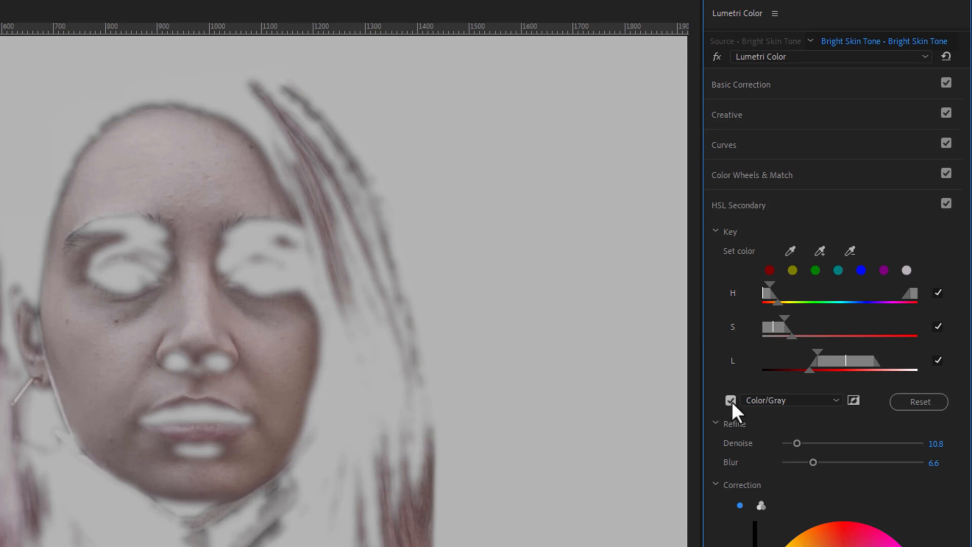
click(730, 400)
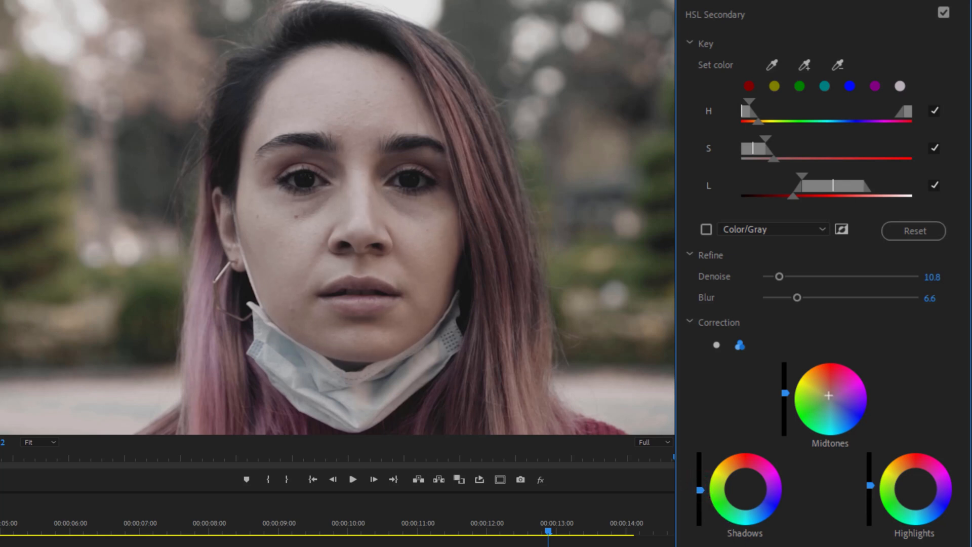
Set the HSL Secondary correction Contrast to 14.4 and Sharpen to -25.8
scroll(down, 3)
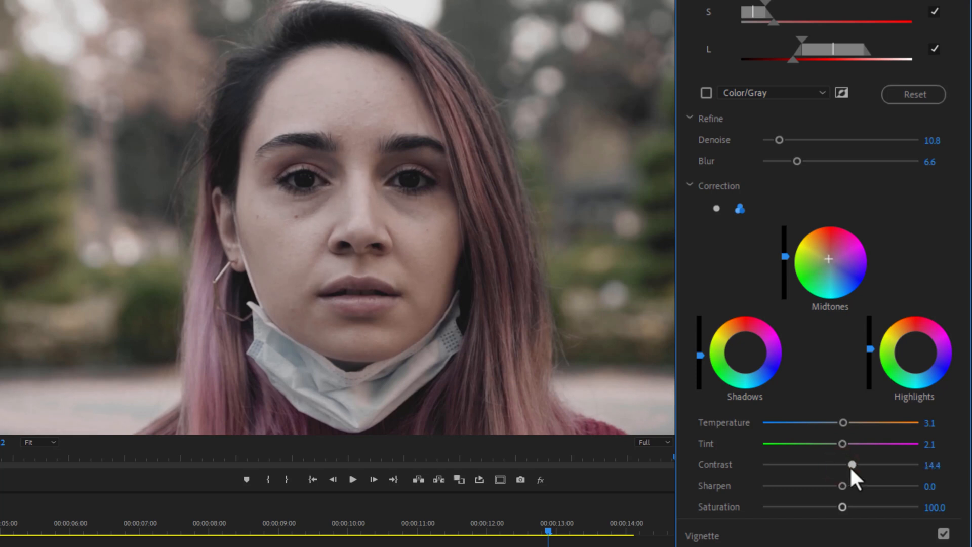
drag(851, 486, 831, 485)
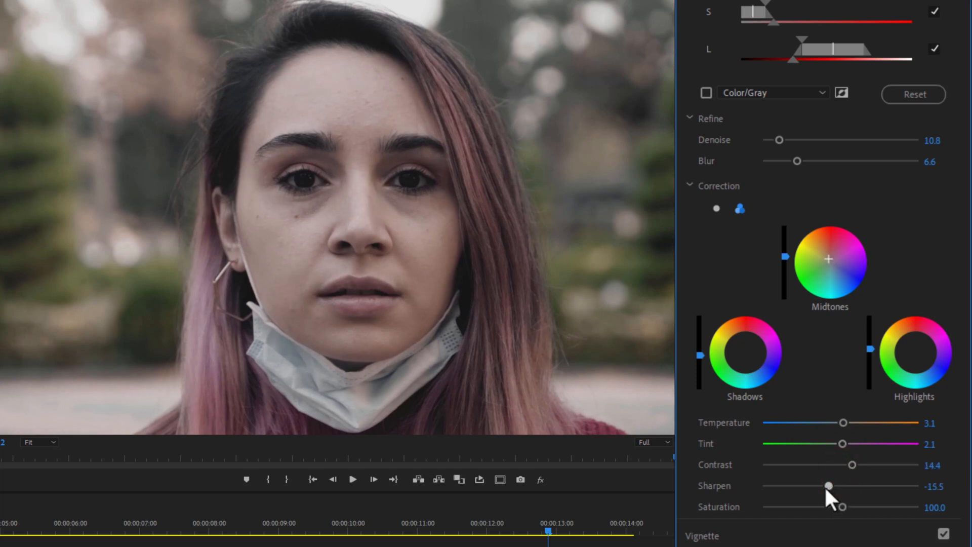
drag(830, 486, 797, 508)
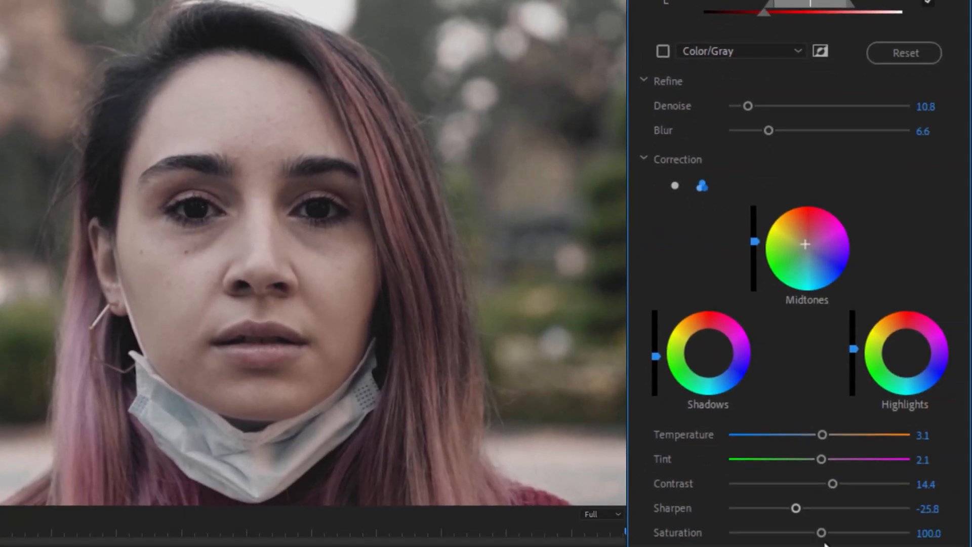
drag(823, 532, 826, 532)
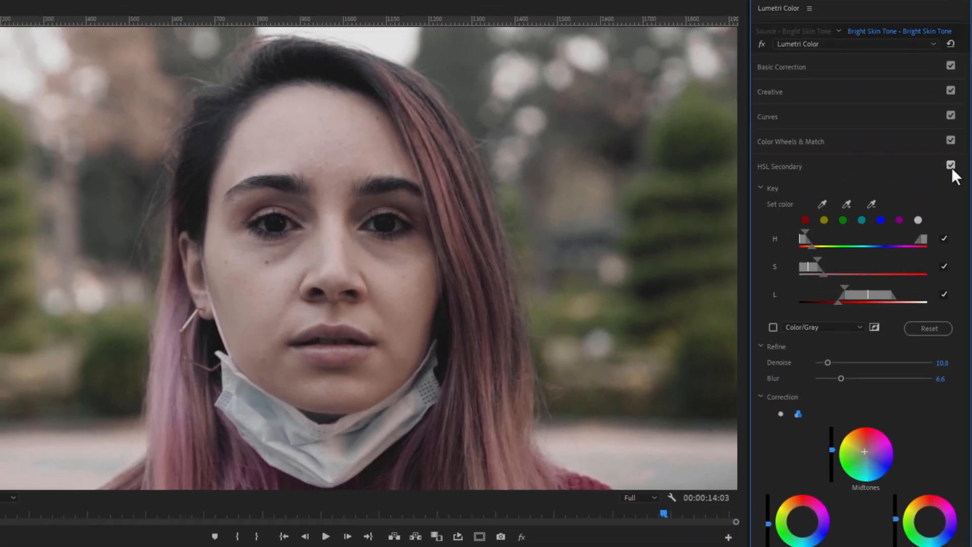
click(952, 165)
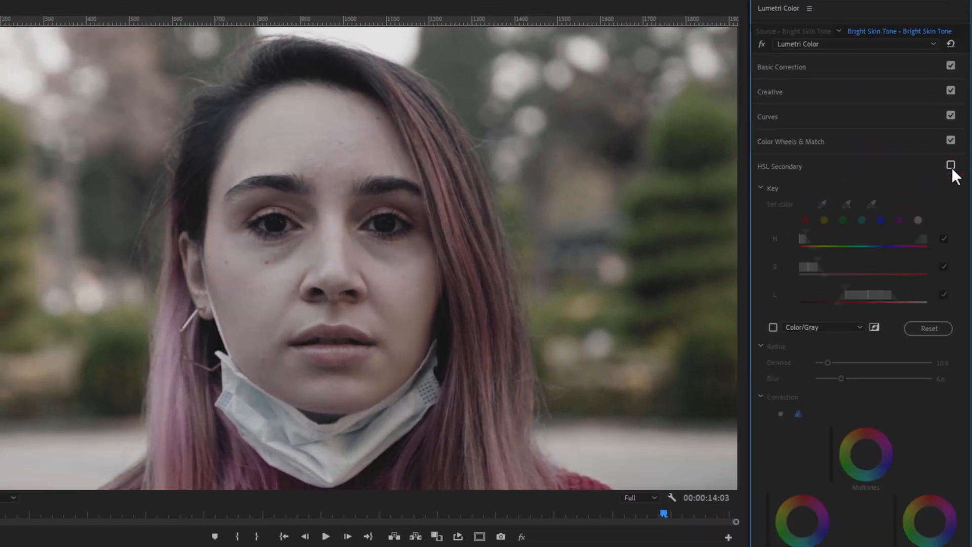
click(951, 166)
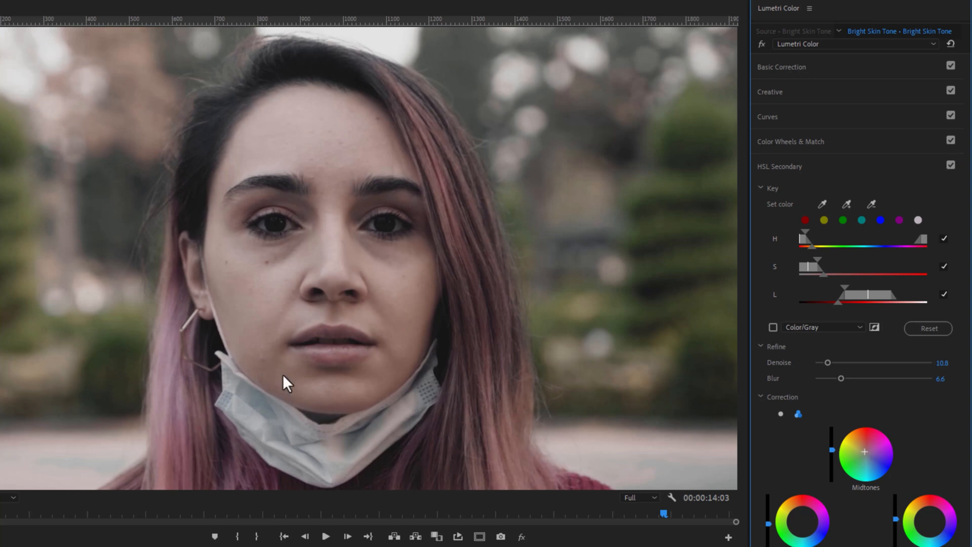
mouse_move(62, 102)
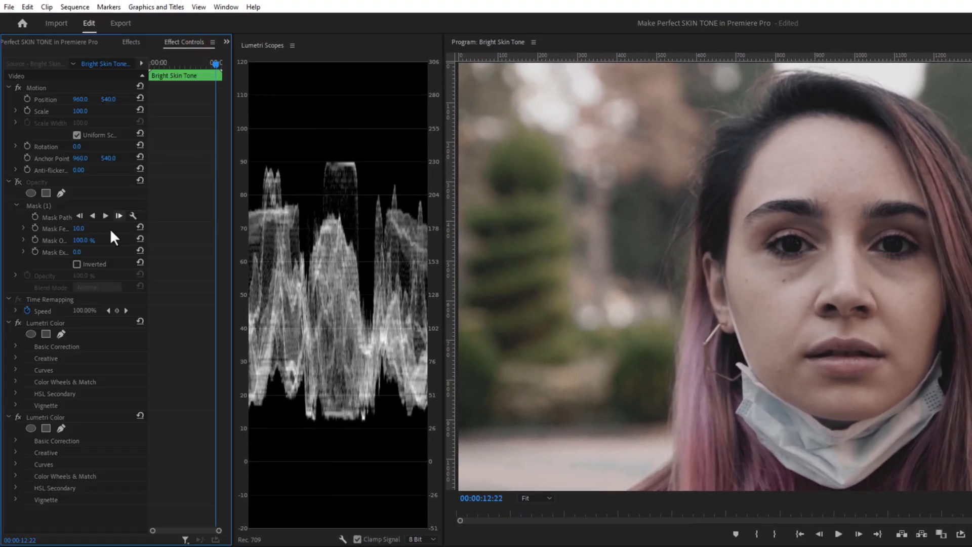
mouse_move(46, 429)
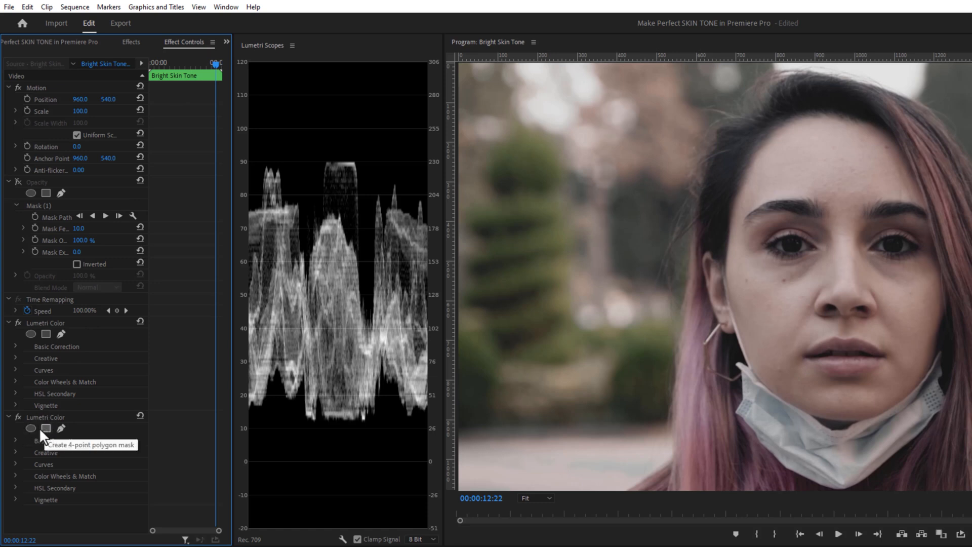
Add an ellipse mask to the second Lumetri Color effect around her face
click(29, 428)
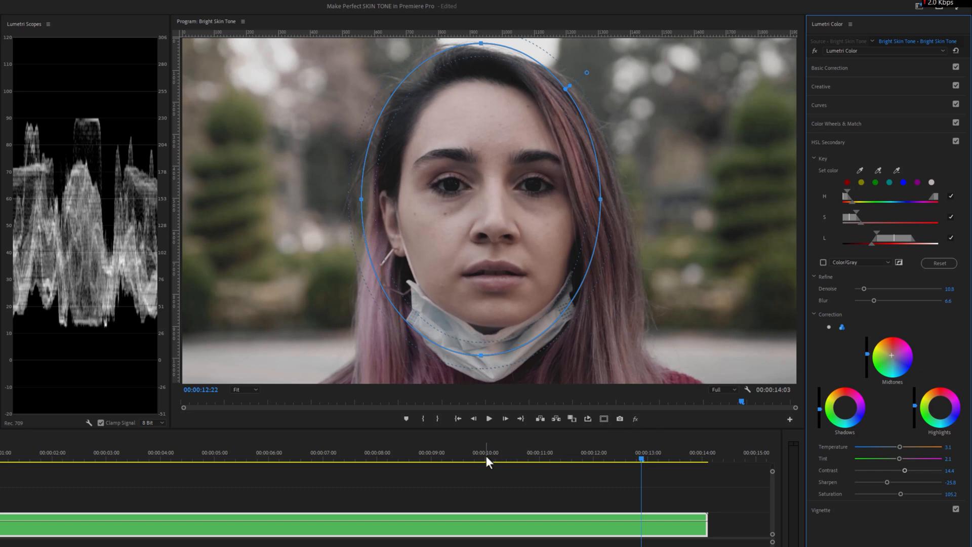
Scrub to where her head tilts to check the mask, then track the mask forward
click(241, 458)
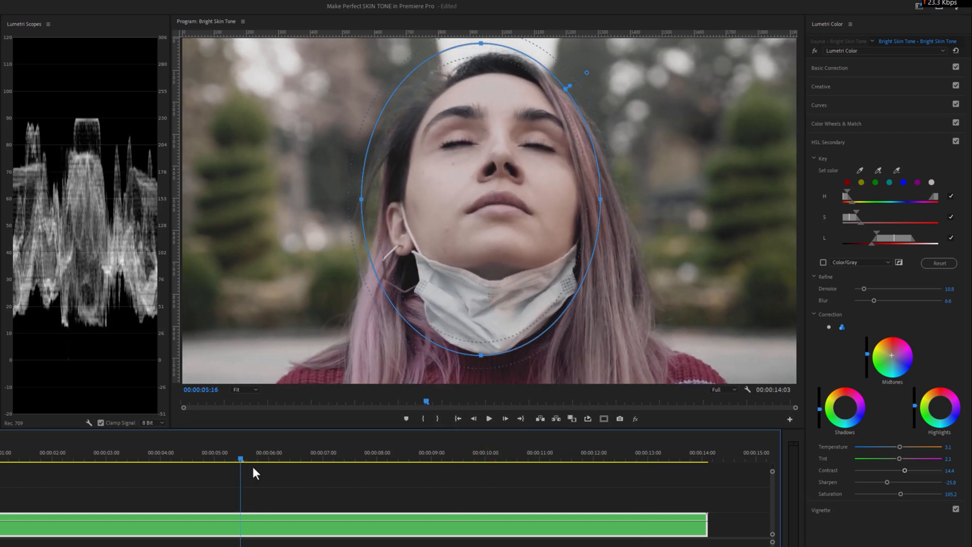
drag(241, 458, 292, 458)
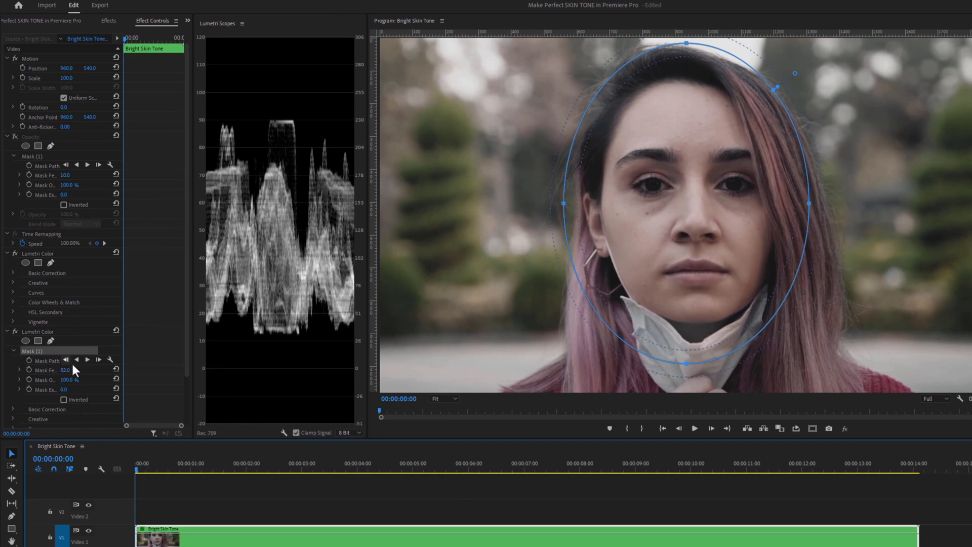
mouse_move(88, 359)
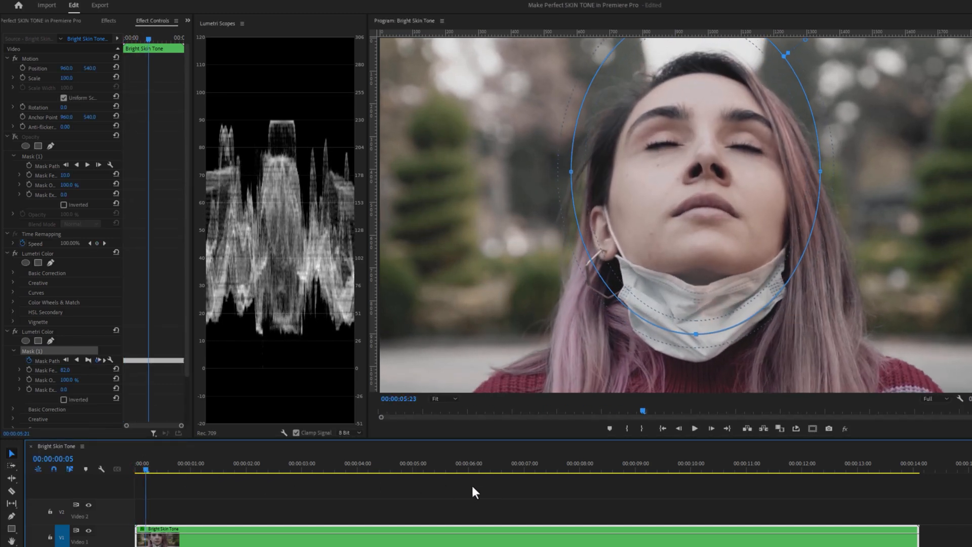
click(770, 469)
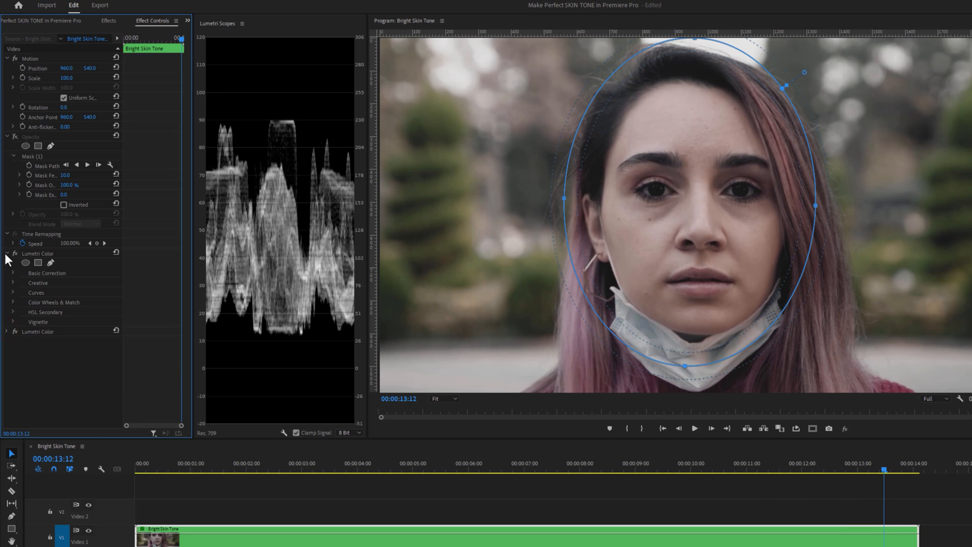
Collapse the first Lumetri Color effect and switch to the Lumetri Color panel
click(6, 254)
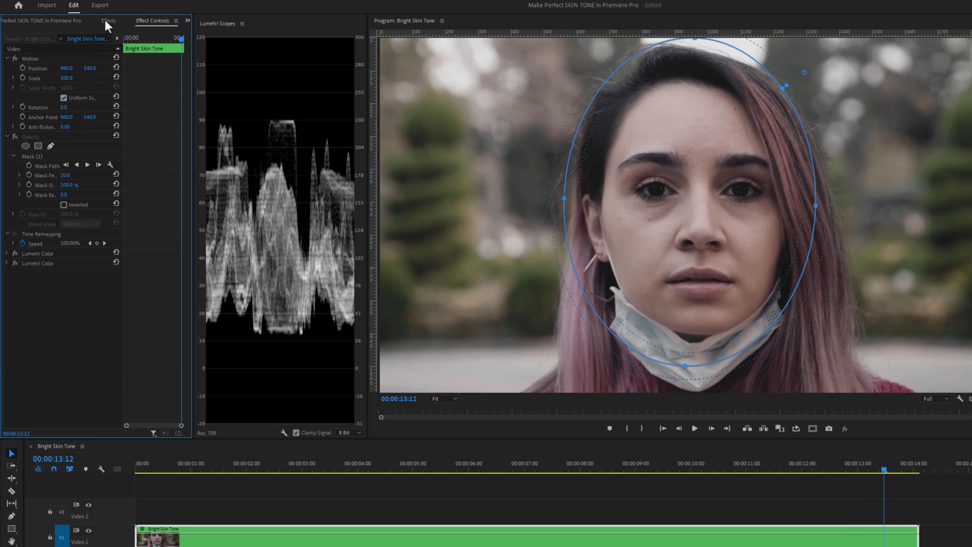
click(108, 20)
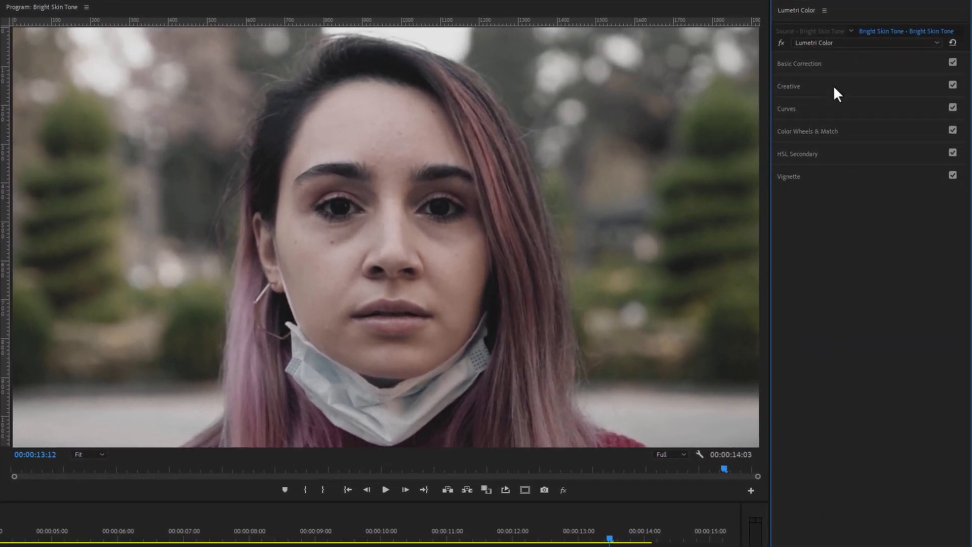
Browse for a creative Look and select Cinema.cube from the Cinematic Lut Preset folder
click(789, 86)
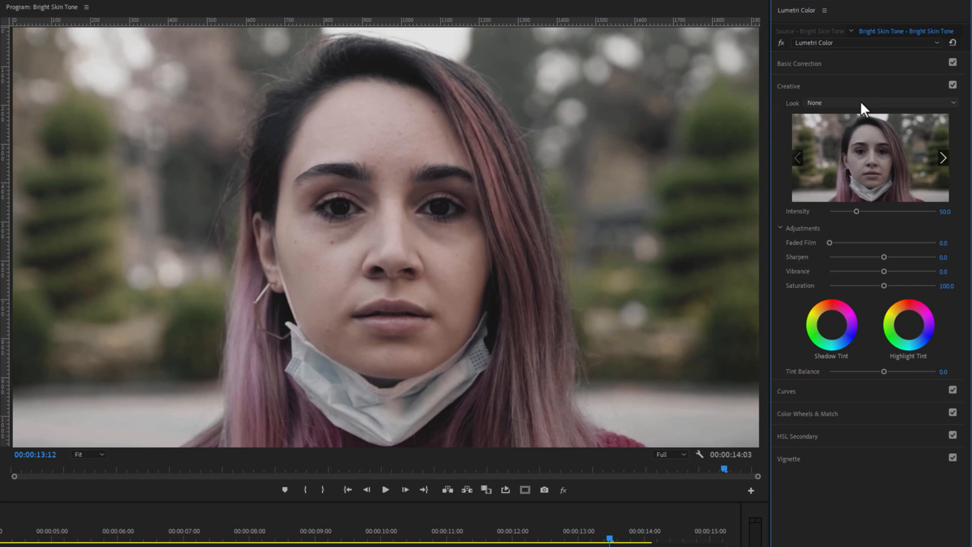
click(875, 103)
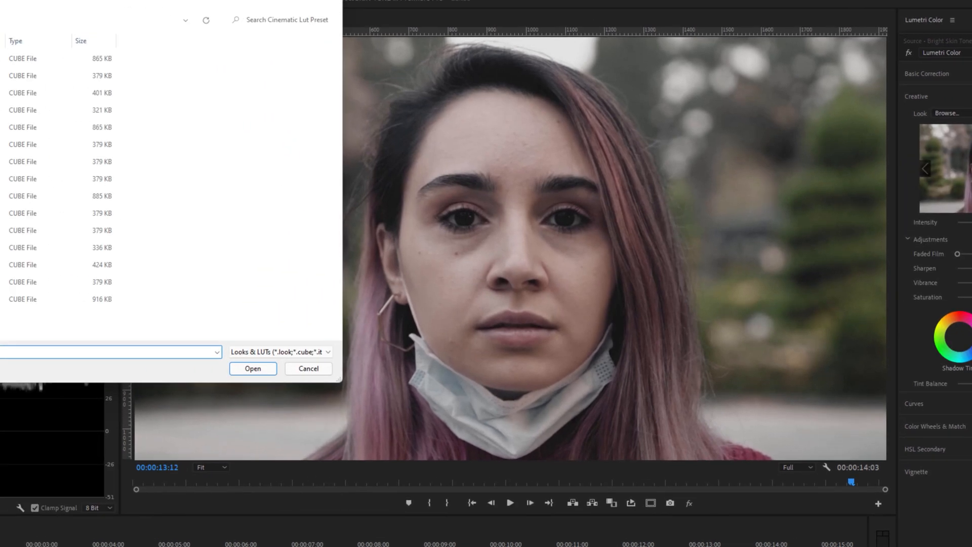
click(135, 120)
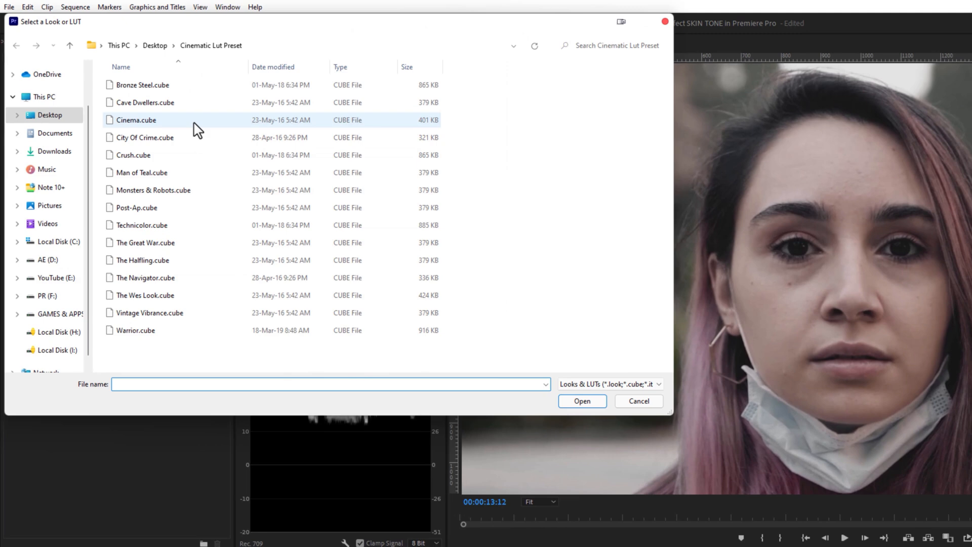
click(136, 120)
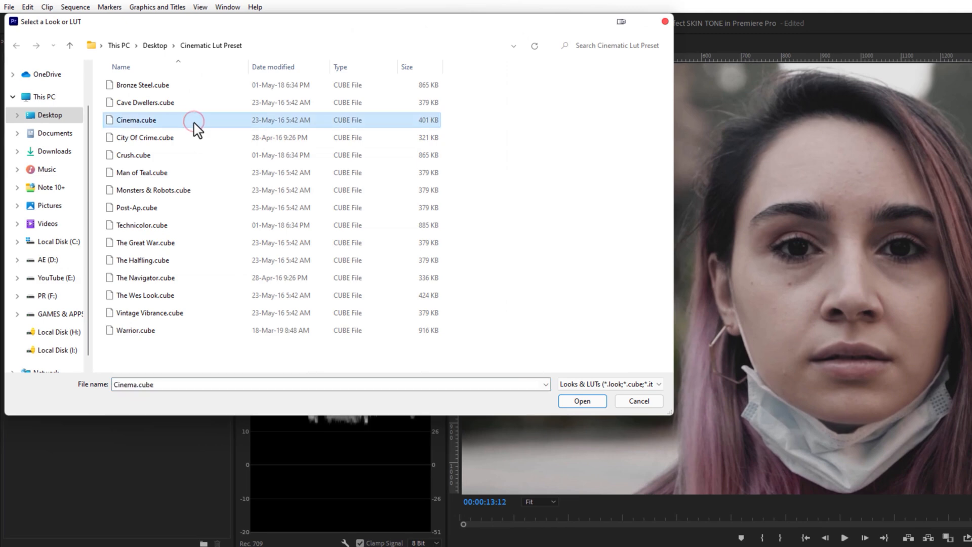